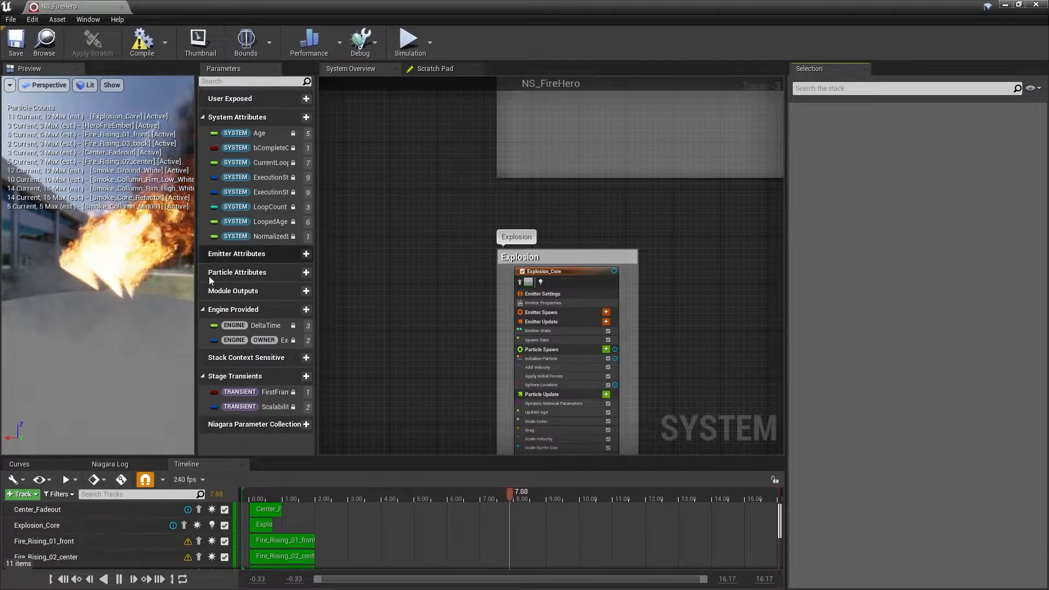
Step: Close the NS_FireHero editor tab to return to the level with the size-2.0 fire
click(141, 42)
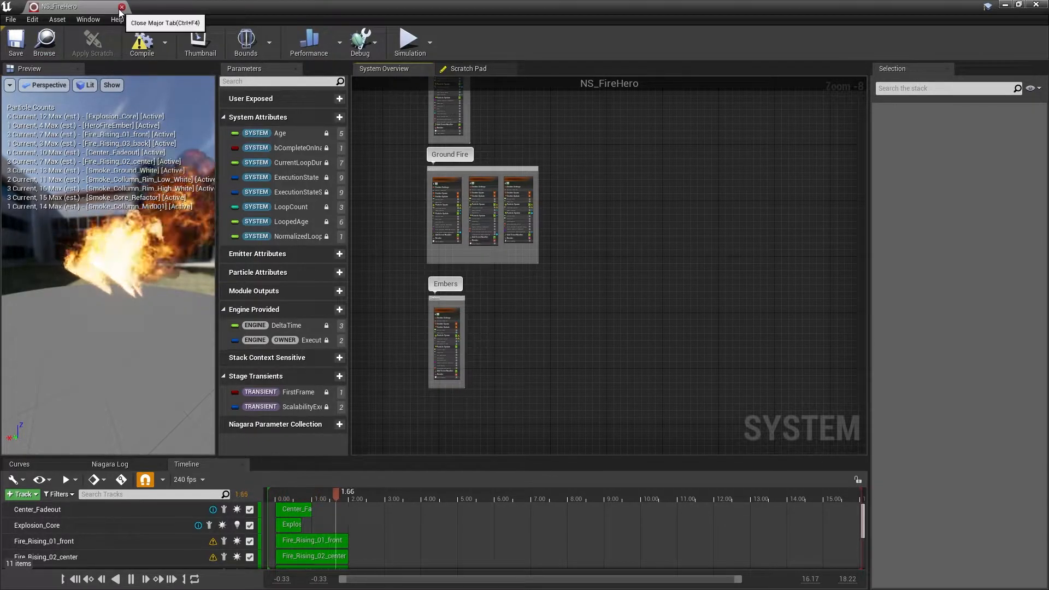
click(121, 7)
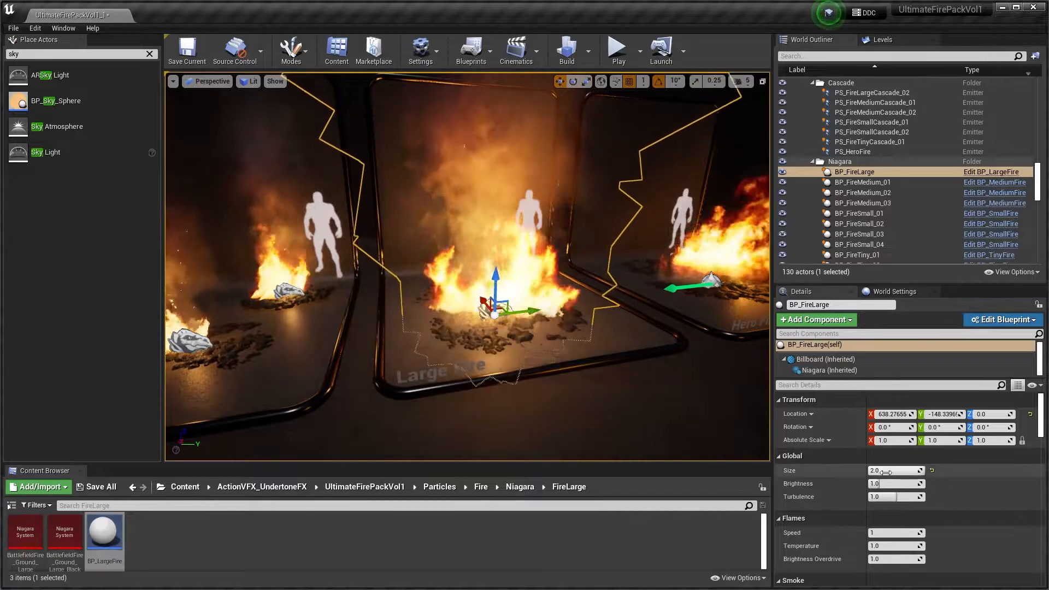
Step: Set BP_FireLarge's Size to 10.0 and play-test running the character through the fire
drag(893, 470, 906, 470)
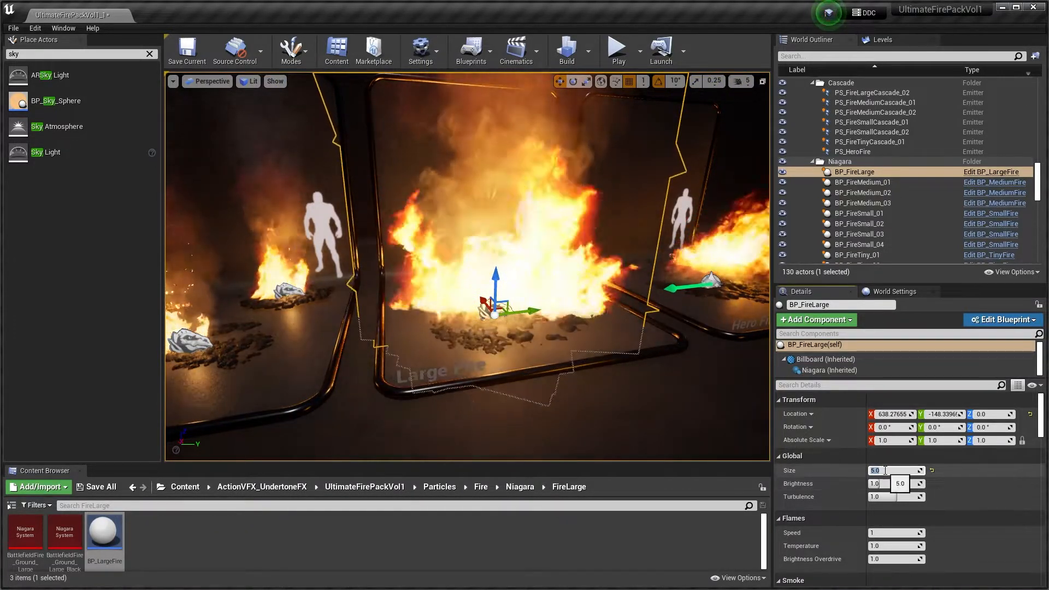
text(10.0)
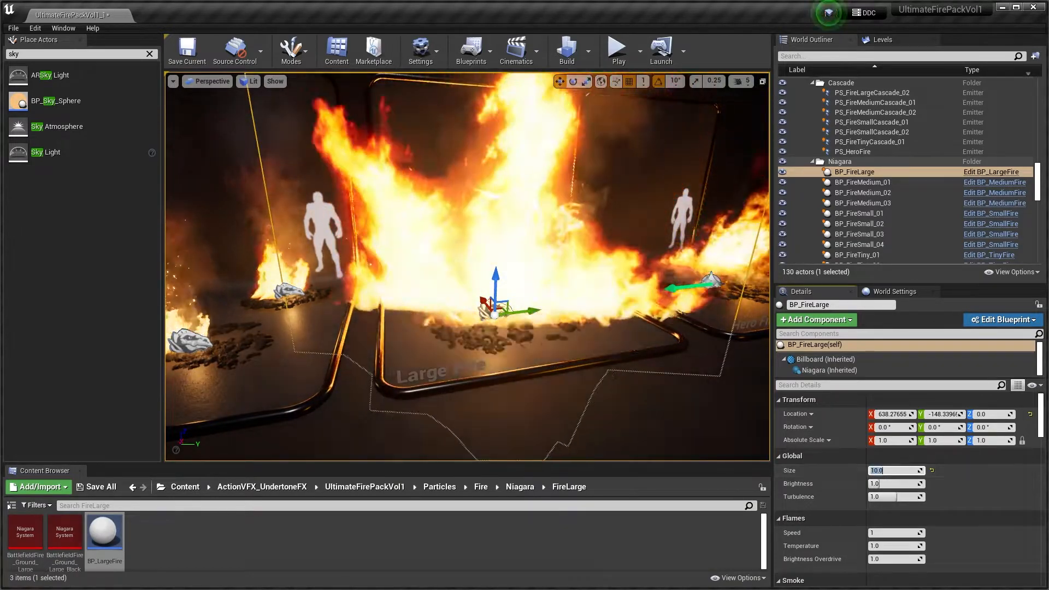
click(616, 51)
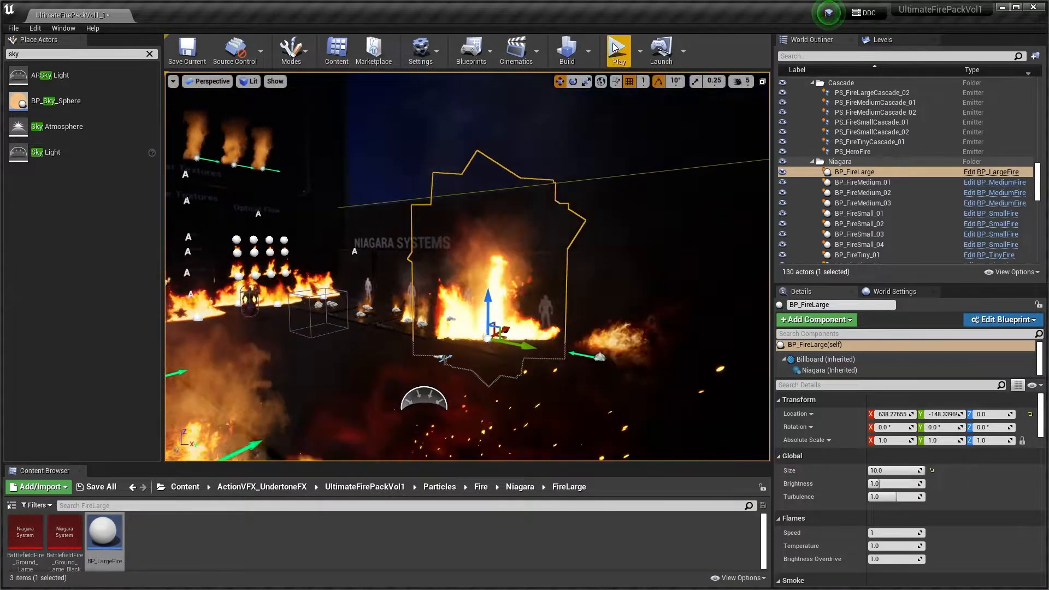
click(616, 50)
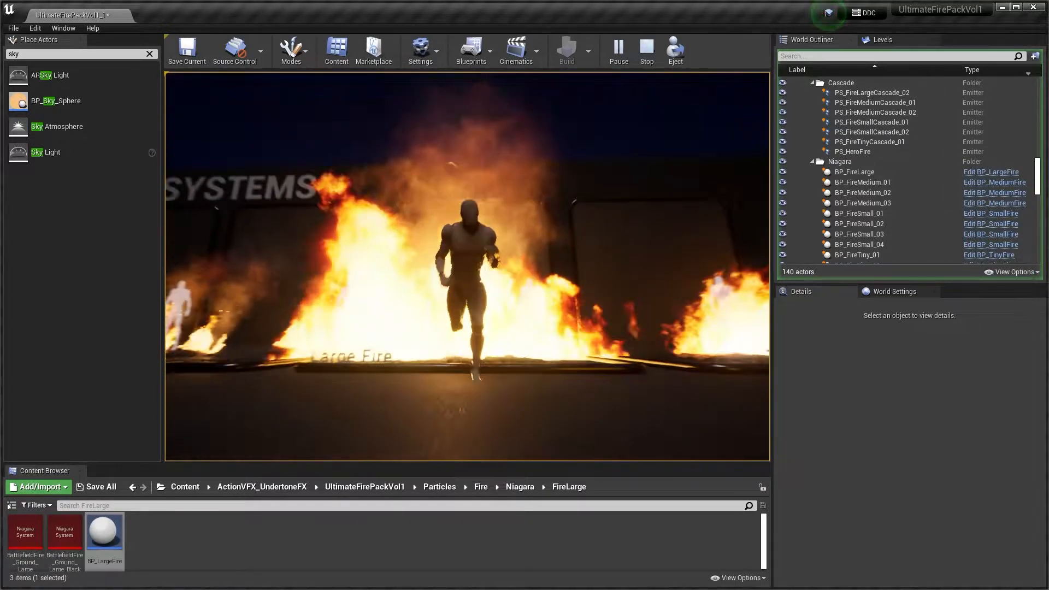
click(853, 171)
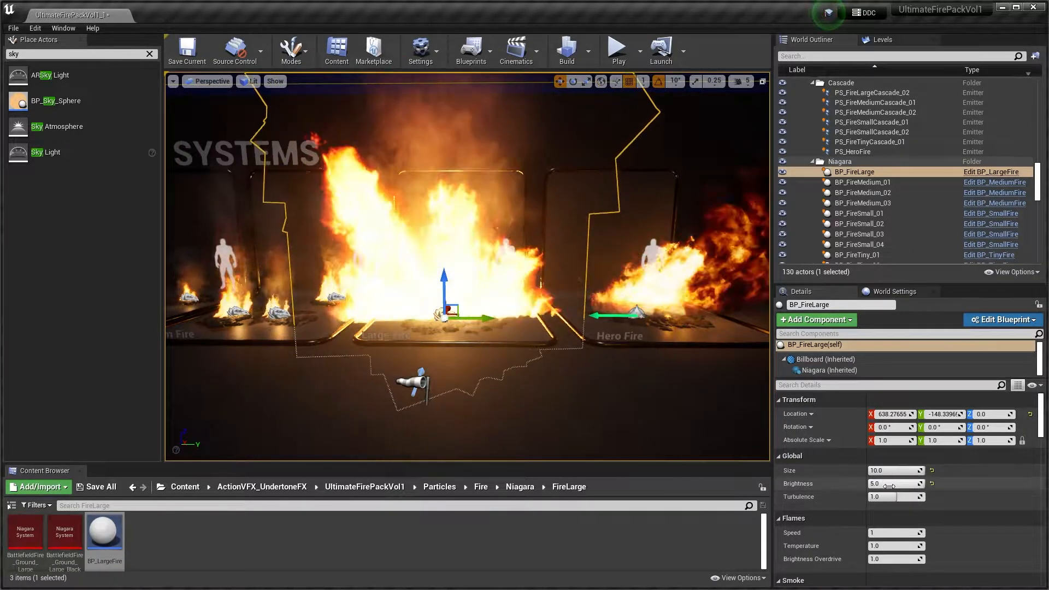
Step: Drag the large fire's Brightness up to 10.0 and preview the brighter flames in Play mode
drag(900, 483, 876, 482)
text(10)
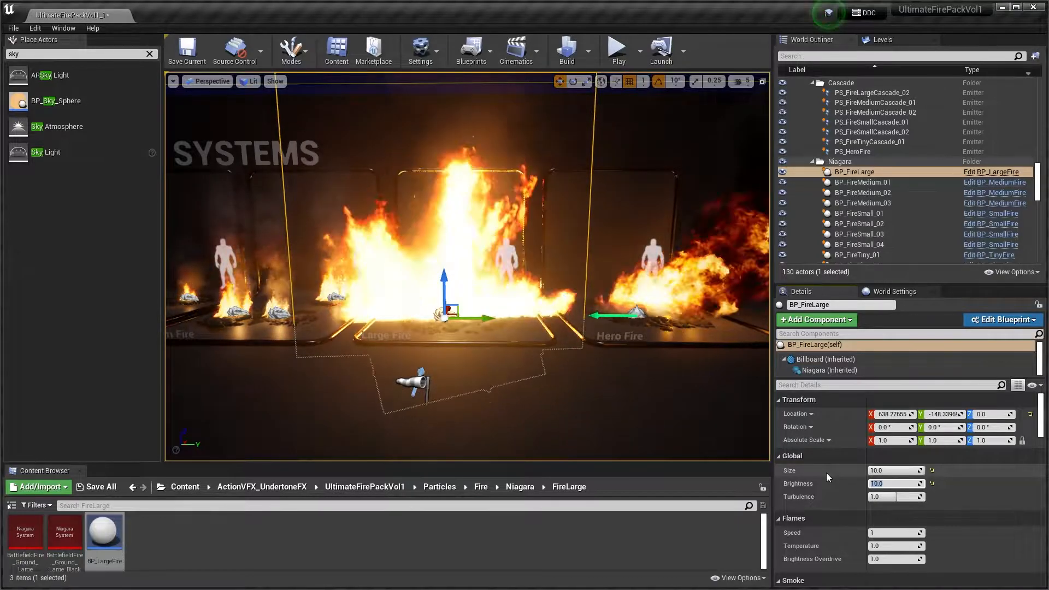
mouse_move(616, 50)
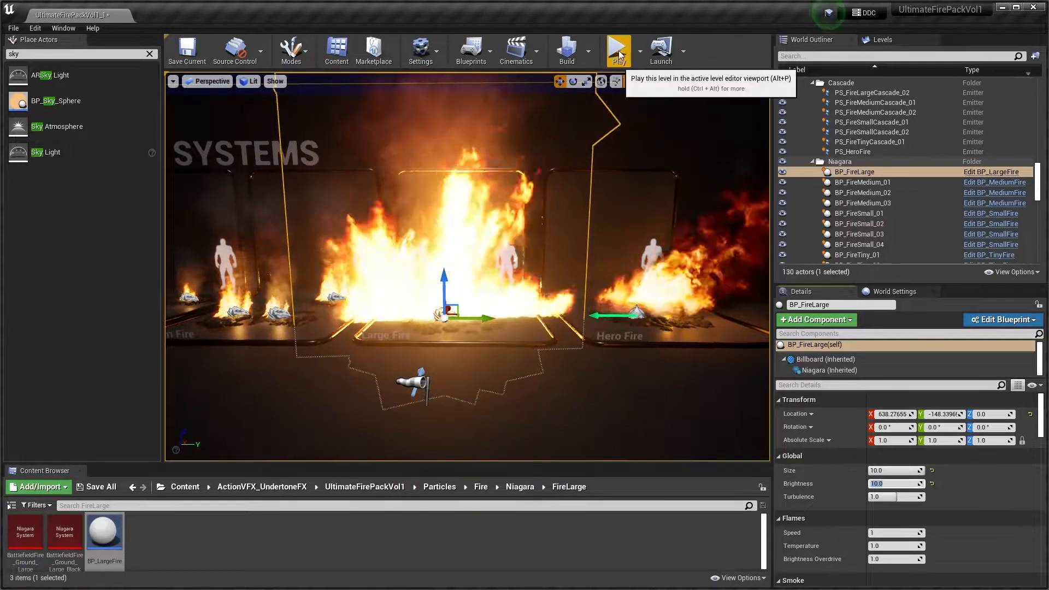
click(616, 51)
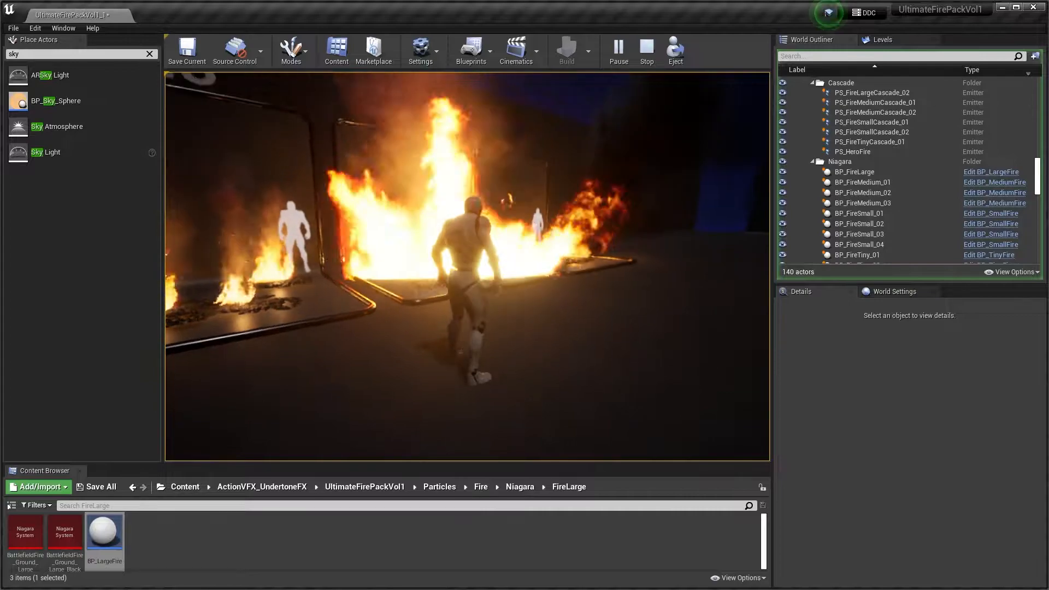
click(854, 171)
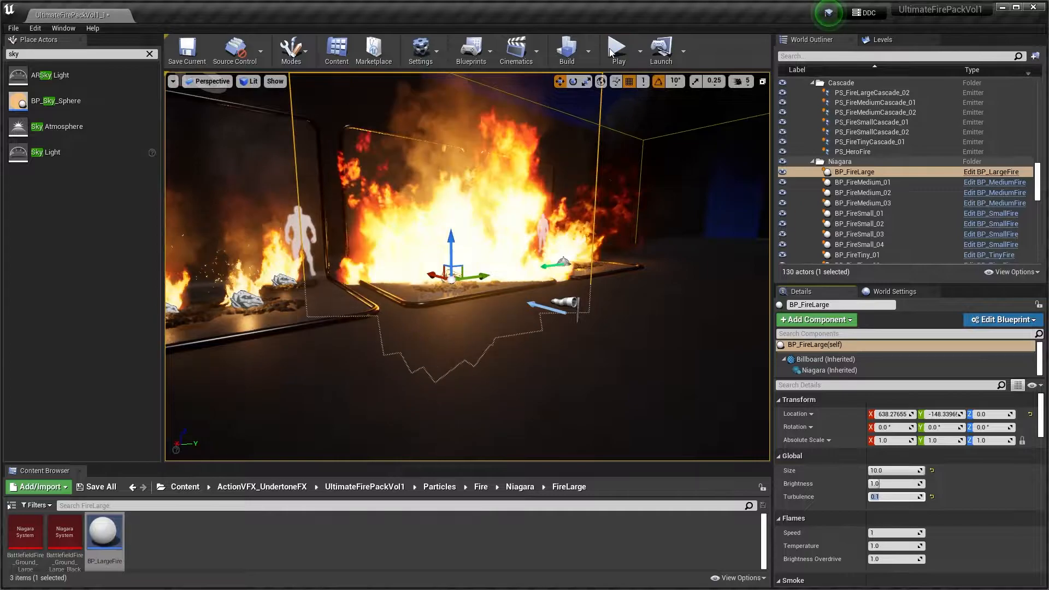
Step: Play-test the large fire at reduced and 2.0 turbulence, then reset Turbulence to 1.0
click(616, 50)
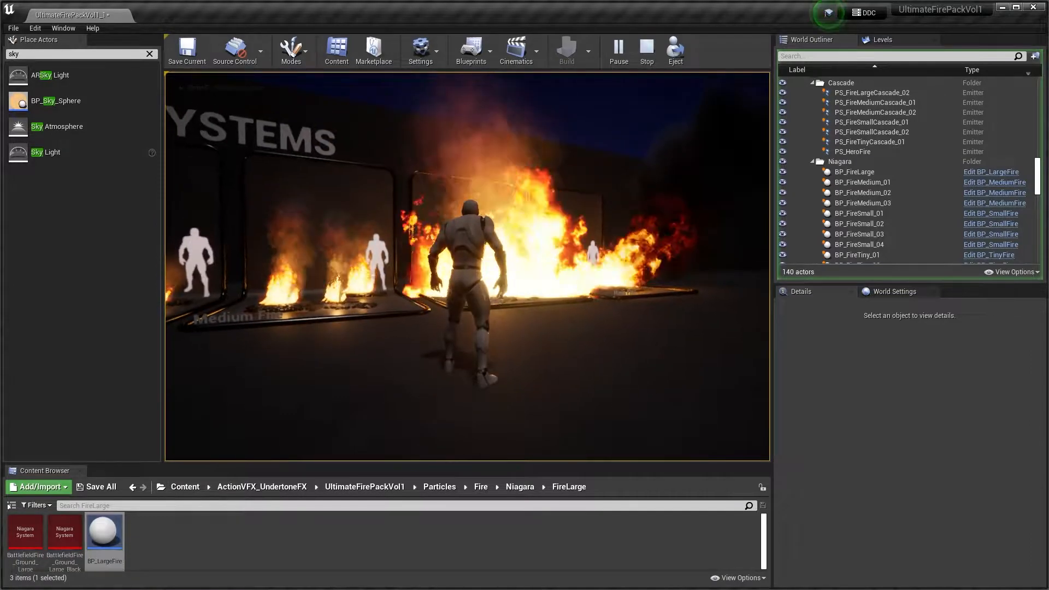
click(858, 171)
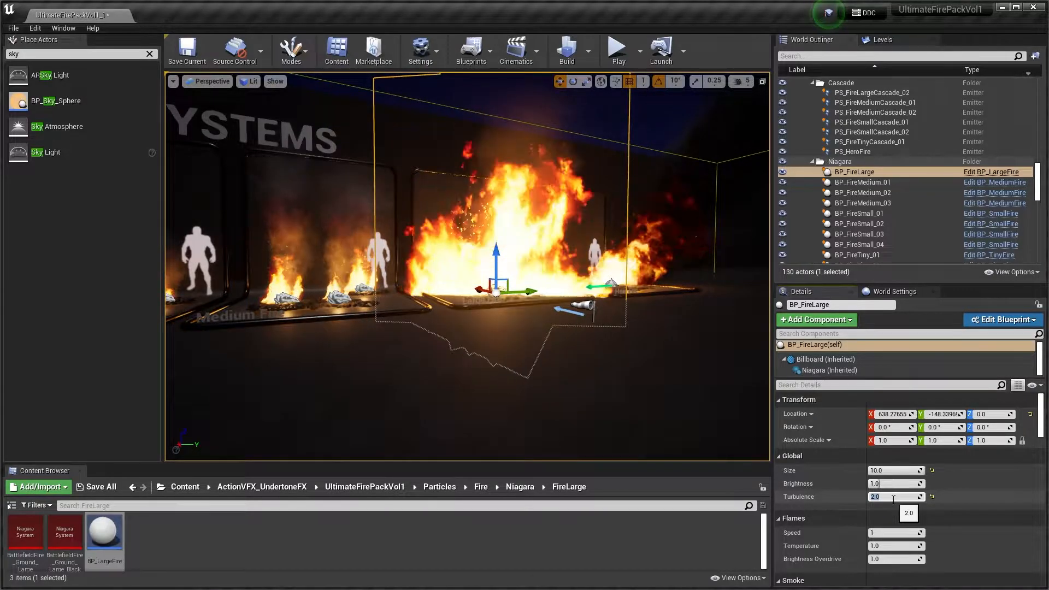
click(616, 47)
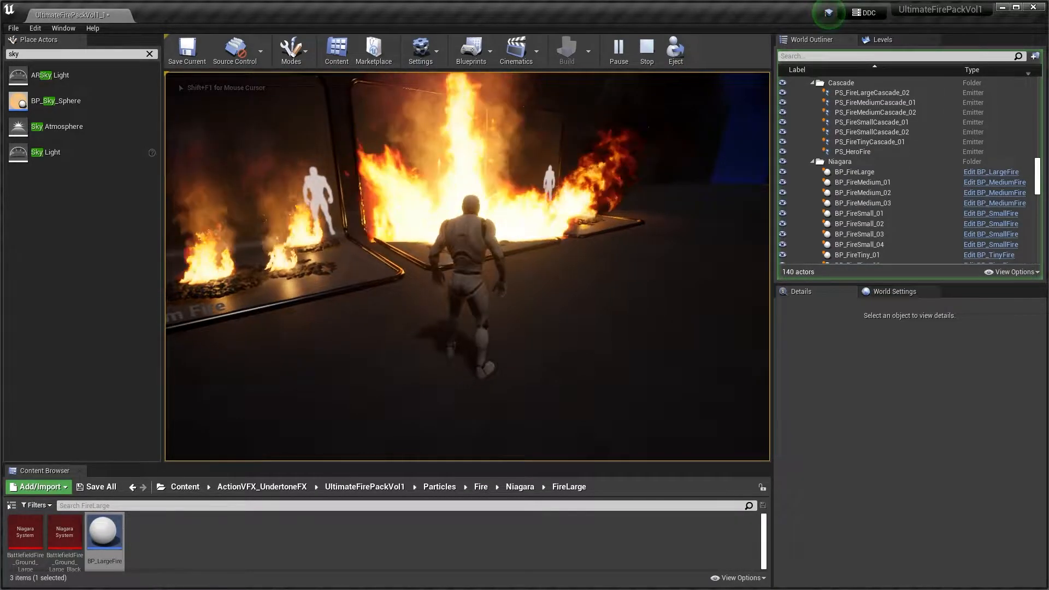
click(854, 172)
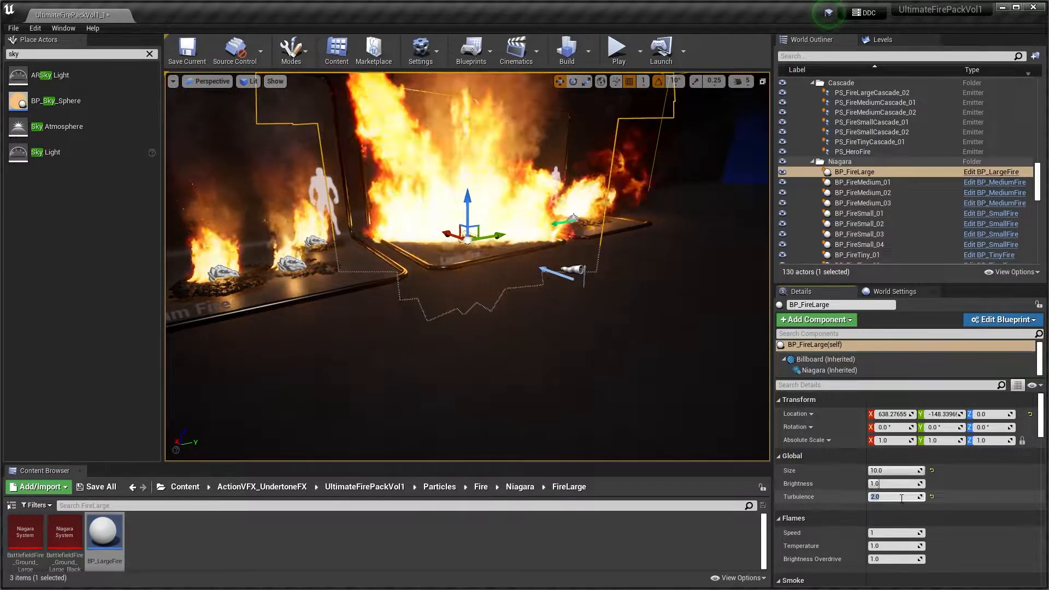
text(1.0)
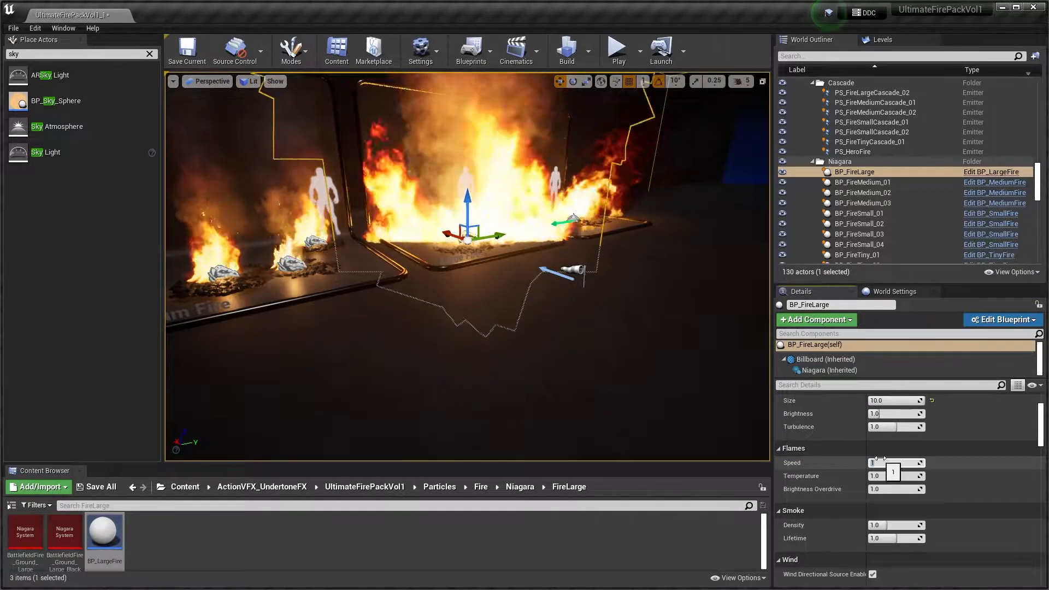
Step: Set BP_FireLarge's Flames Speed to 5 and play-test the faster fire
drag(883, 462, 905, 462)
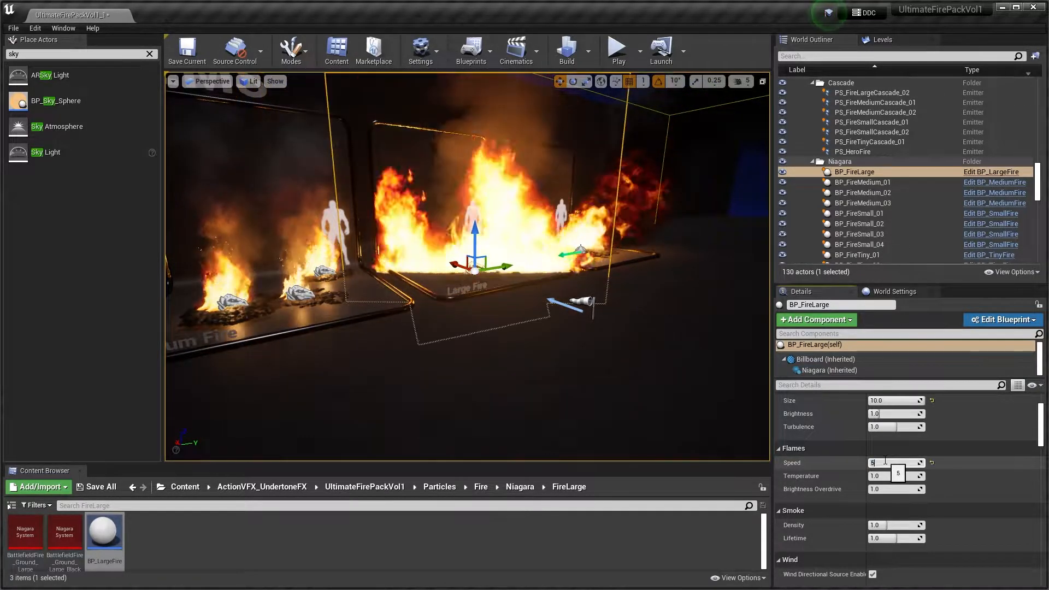
mouse_move(616, 50)
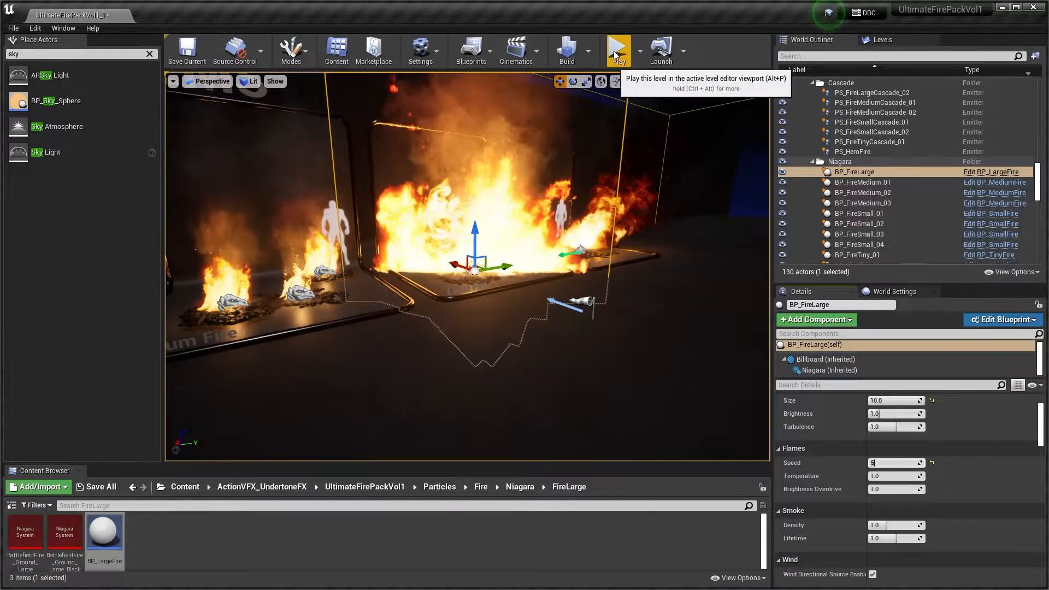
click(617, 50)
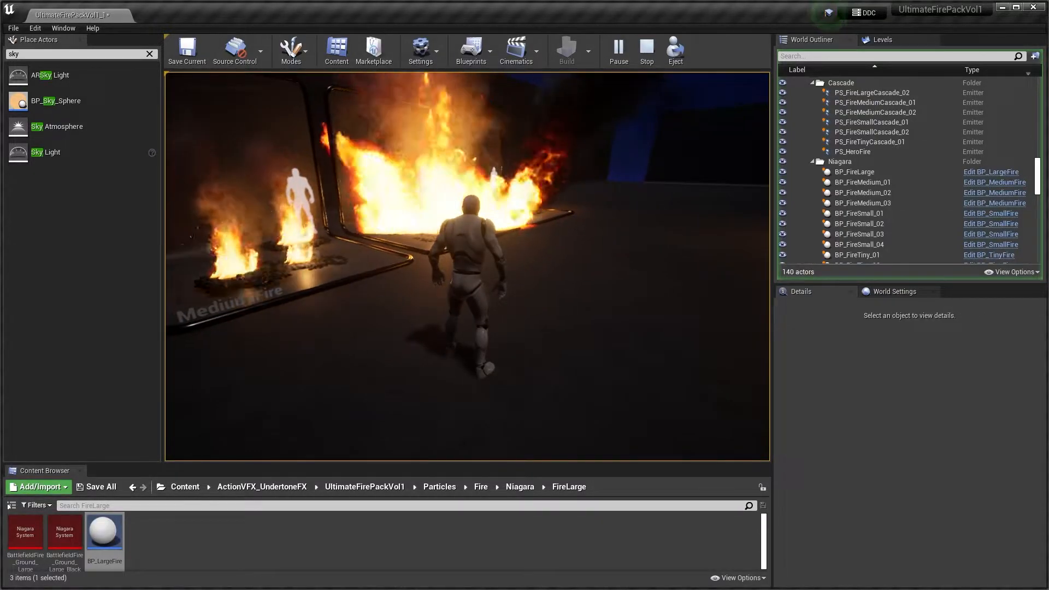
click(853, 171)
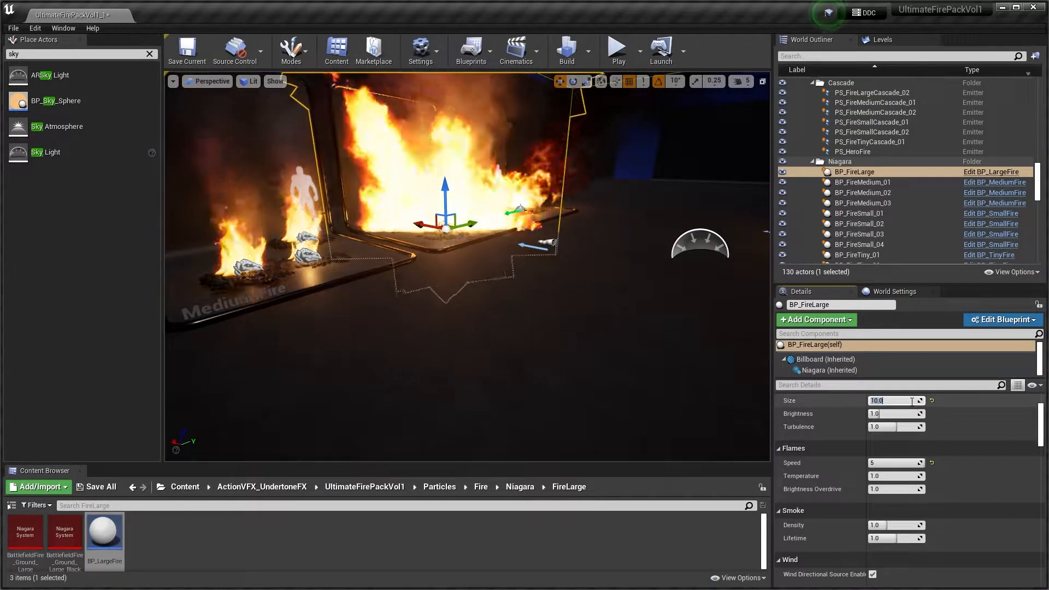
Step: Set Size to 2.0, preview Smoke Density at 3.0 and 10, then return it to 1.0
text(2.0)
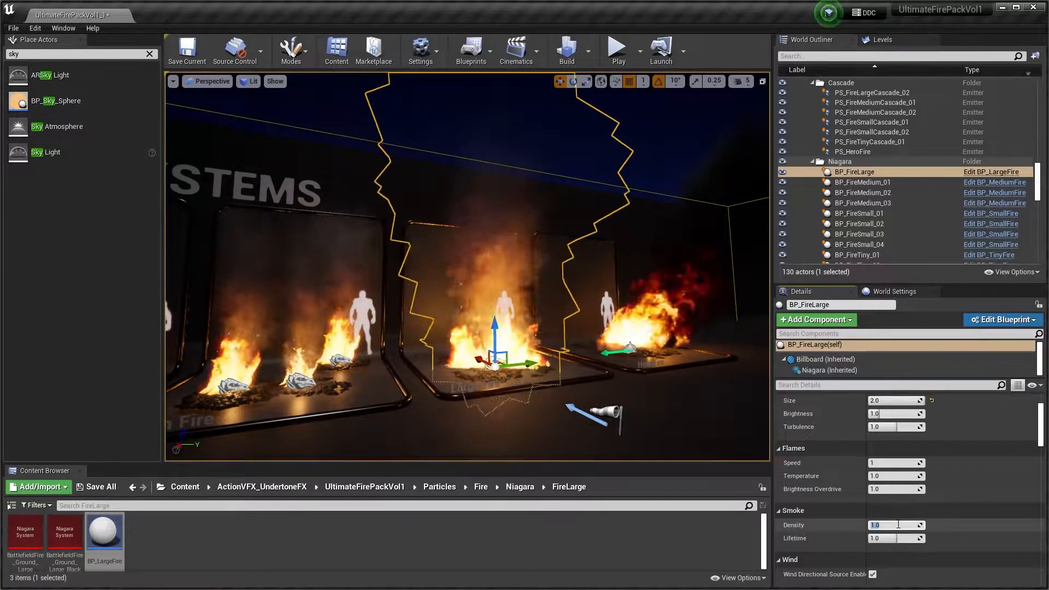
text(3.0)
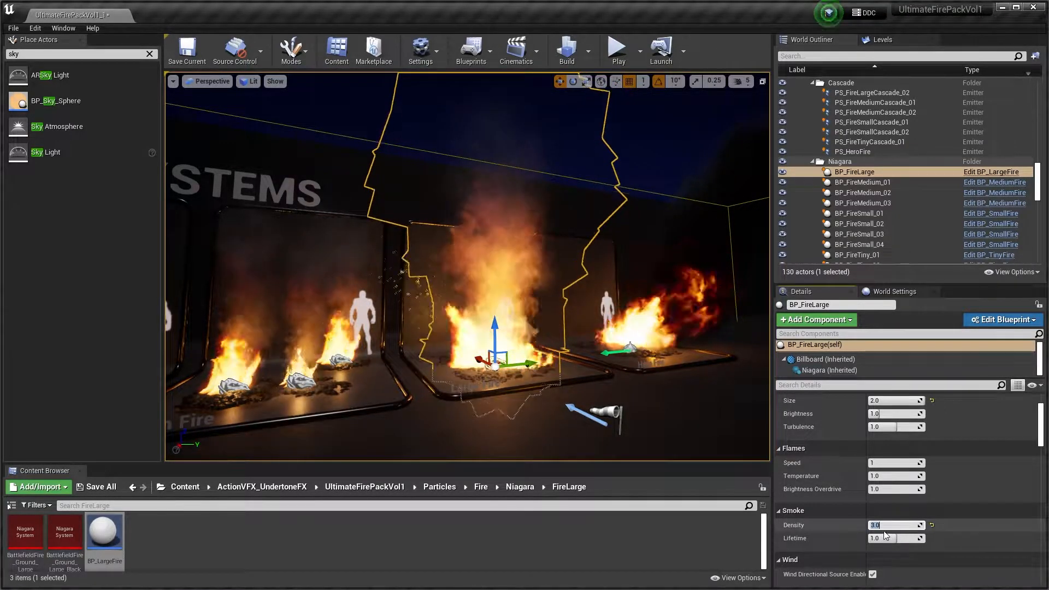
text(10)
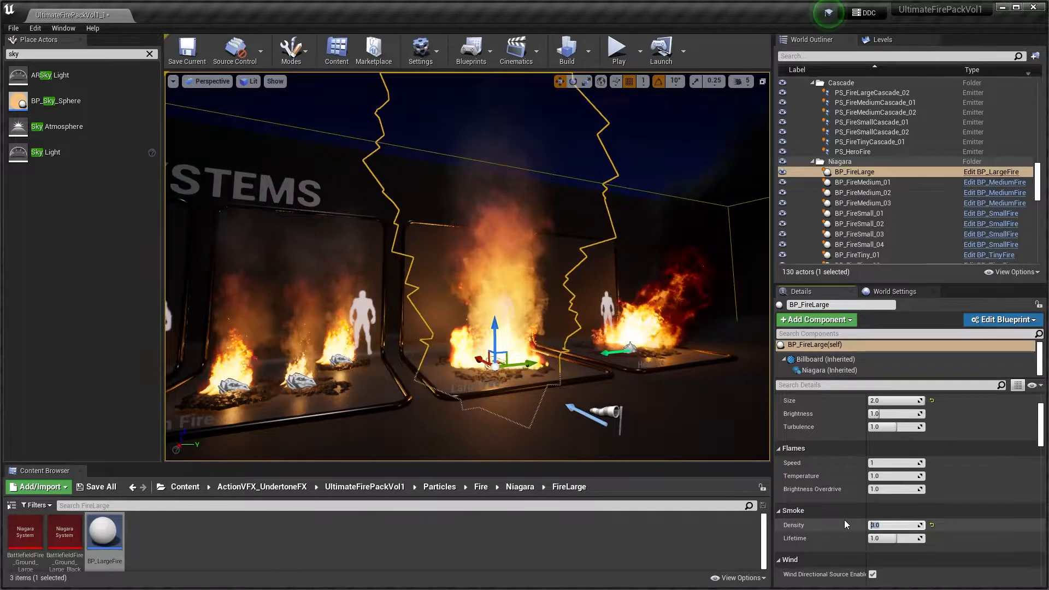
text(1.0)
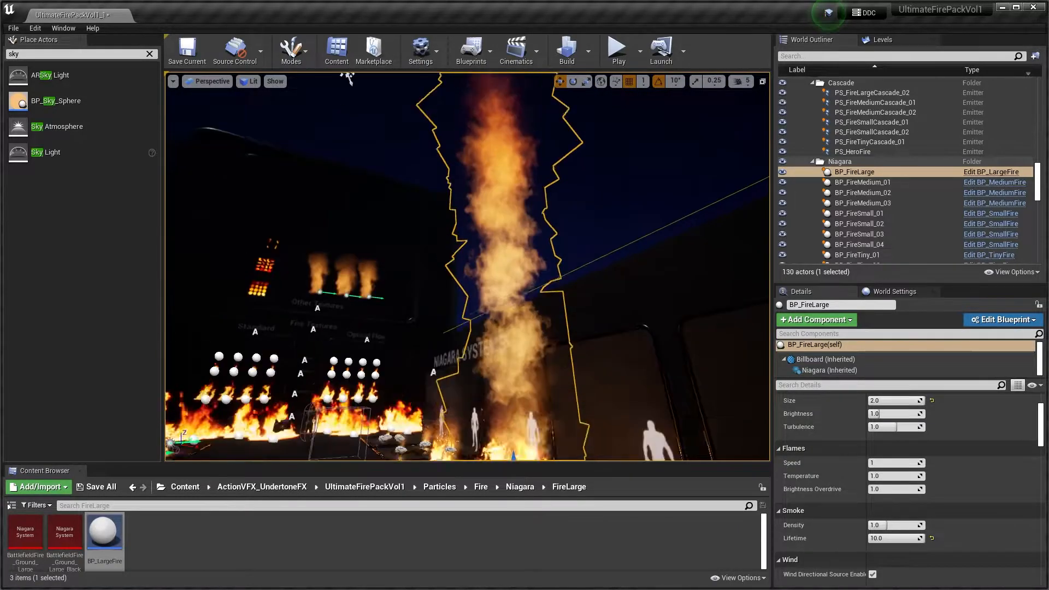
Step: Play the level to view the large fire's tall smoke column with Lifetime 10.0
click(616, 51)
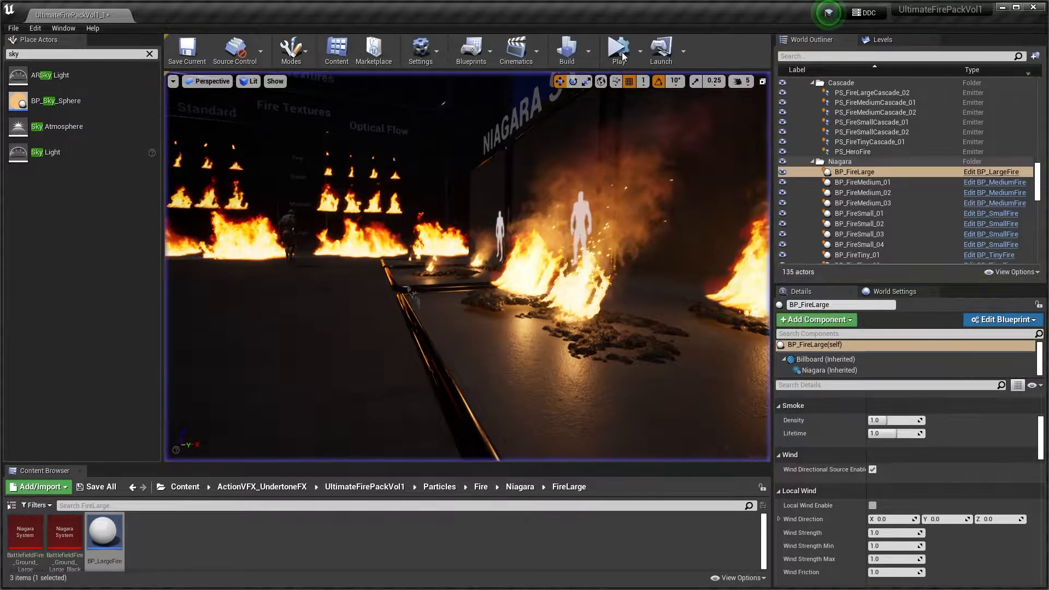
Step: Start a Simulate session from the Play mode menu to preview the fires
click(634, 51)
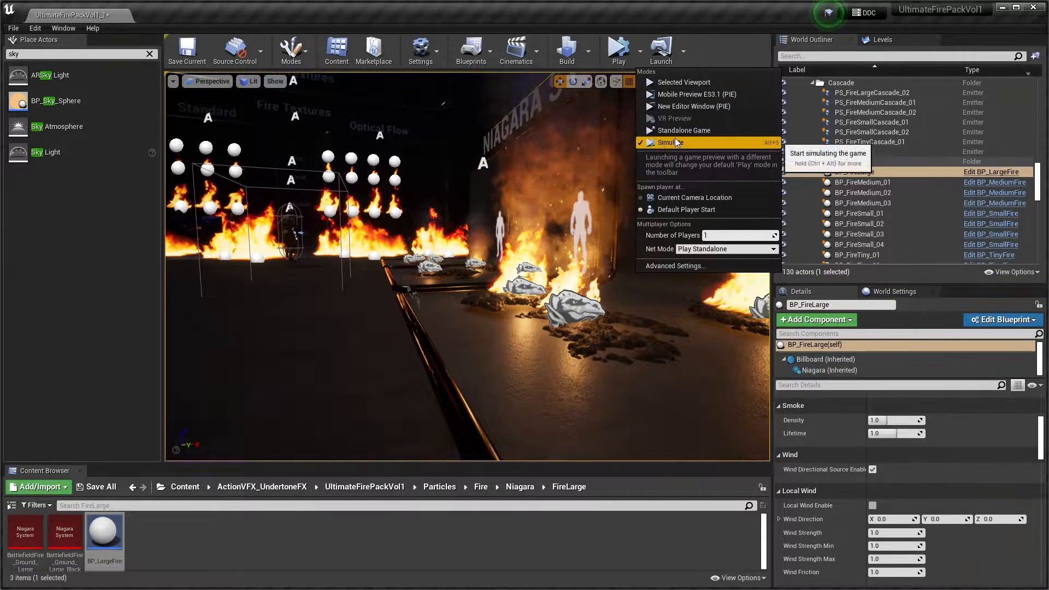
click(672, 142)
text(wind)
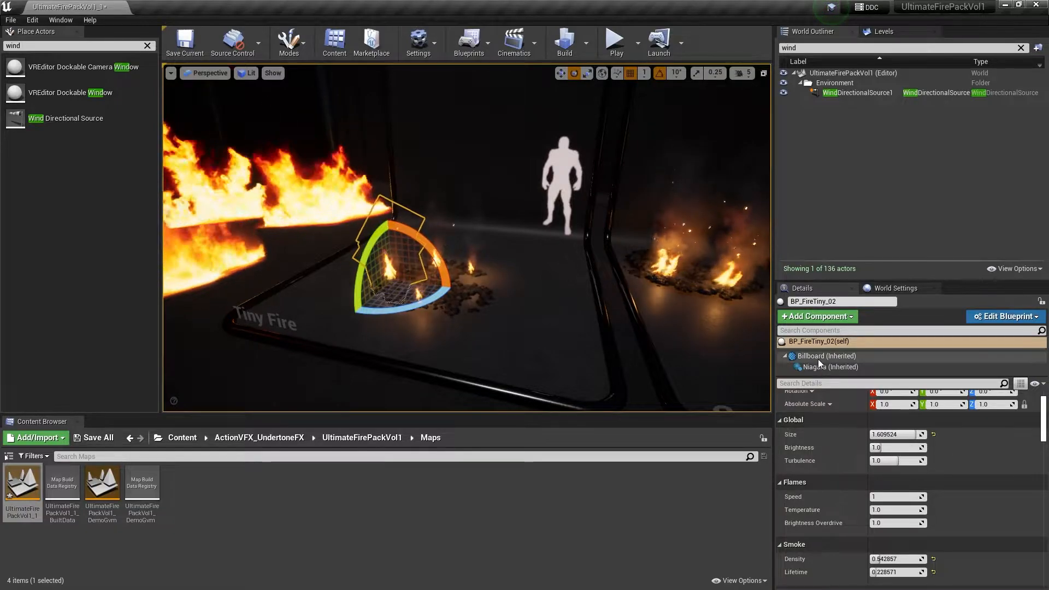
Step: Set BP_FireTiny_02's Size about 1.61, Smoke Density 0.64 and Lifetime 0.23
click(829, 367)
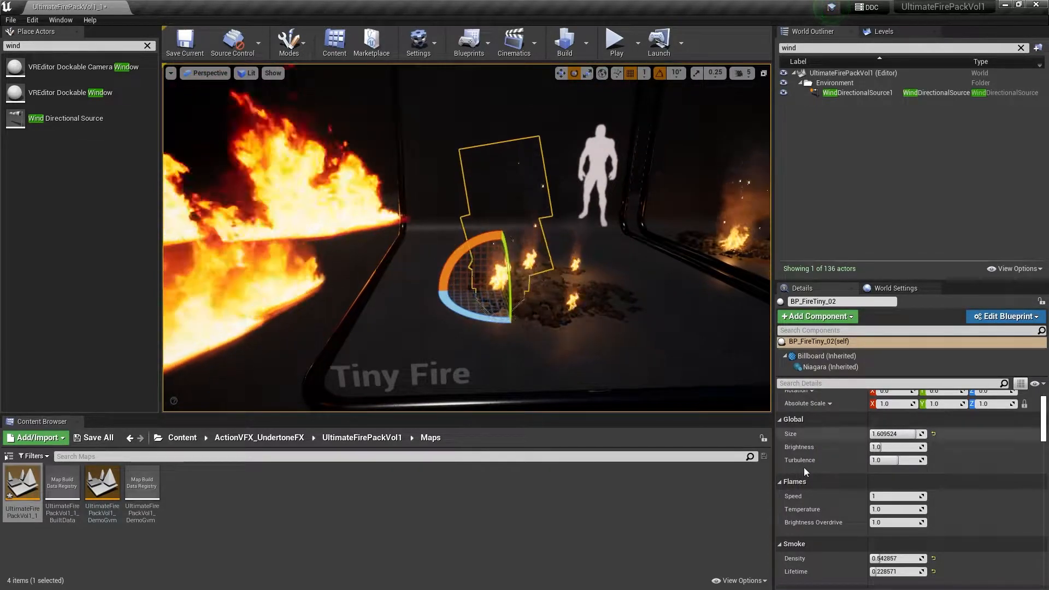
Step: Raise the tiny fire's Smoke Density to about 1.26 and Lifetime to 1.77, then Play
scroll(down, 3)
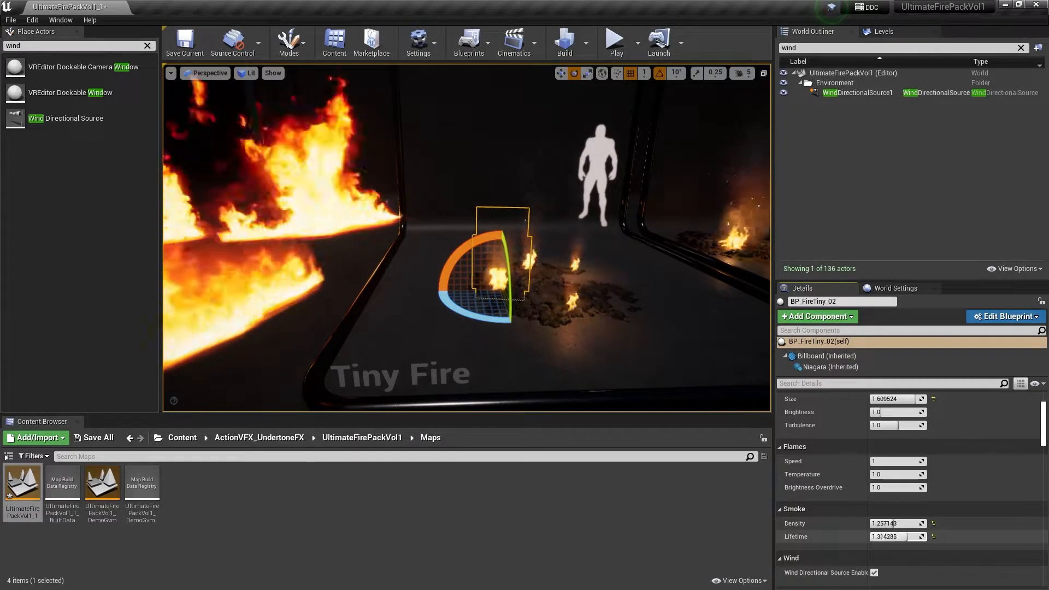
click(885, 536)
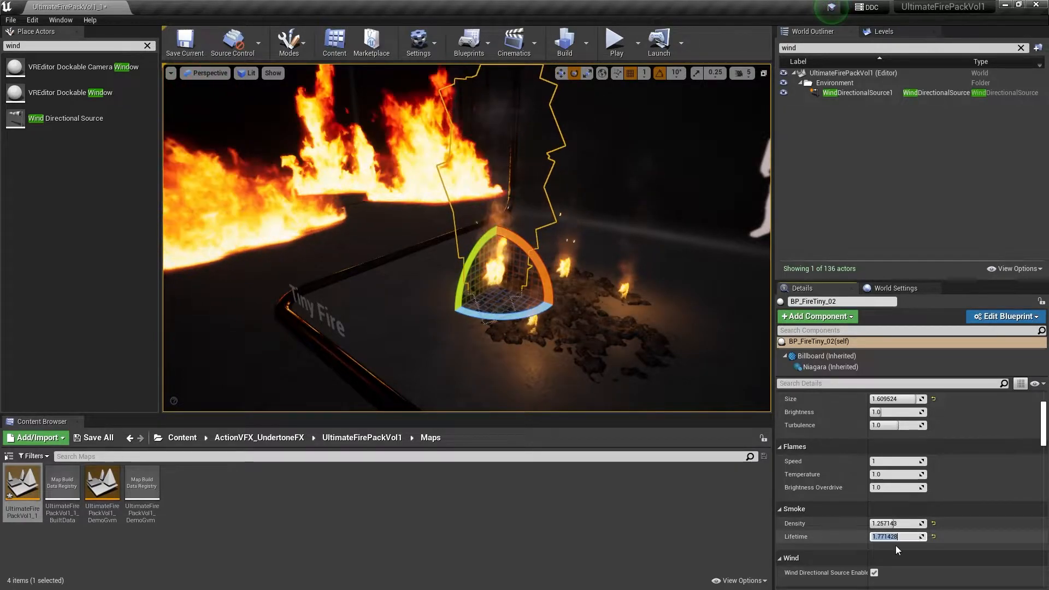
text(50)
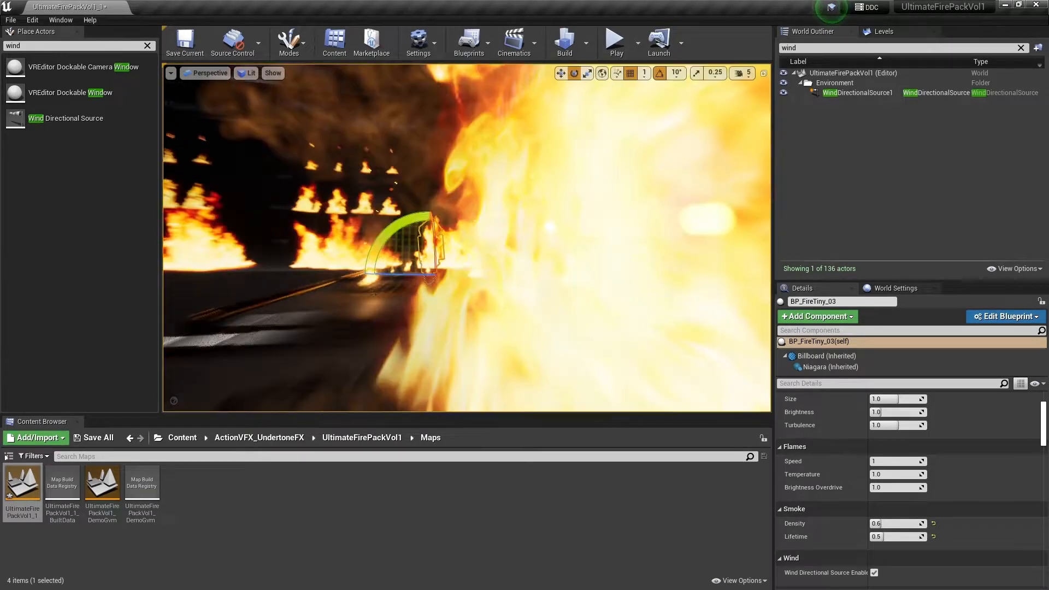
click(614, 40)
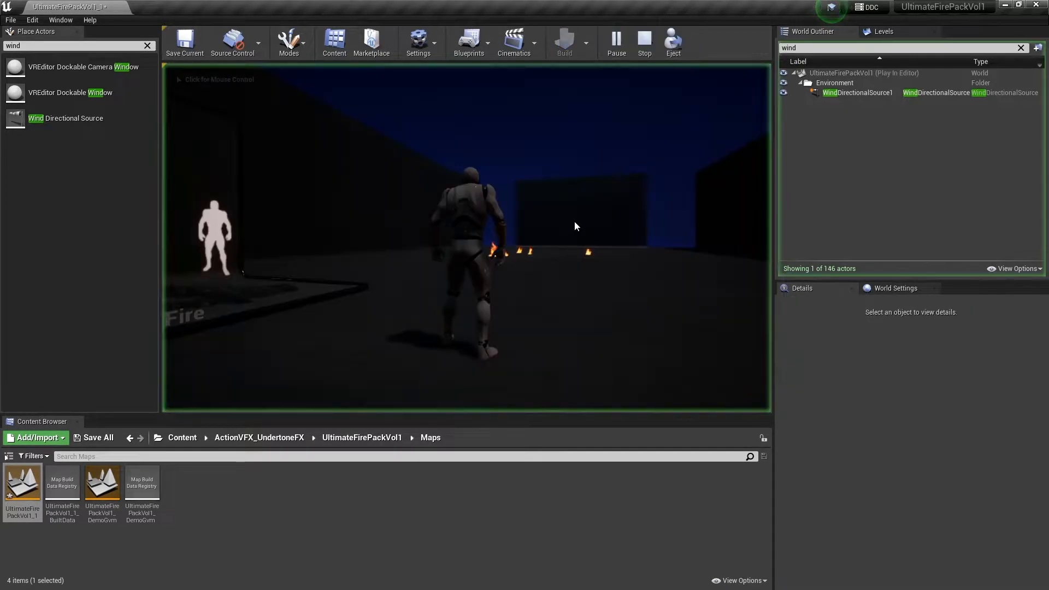